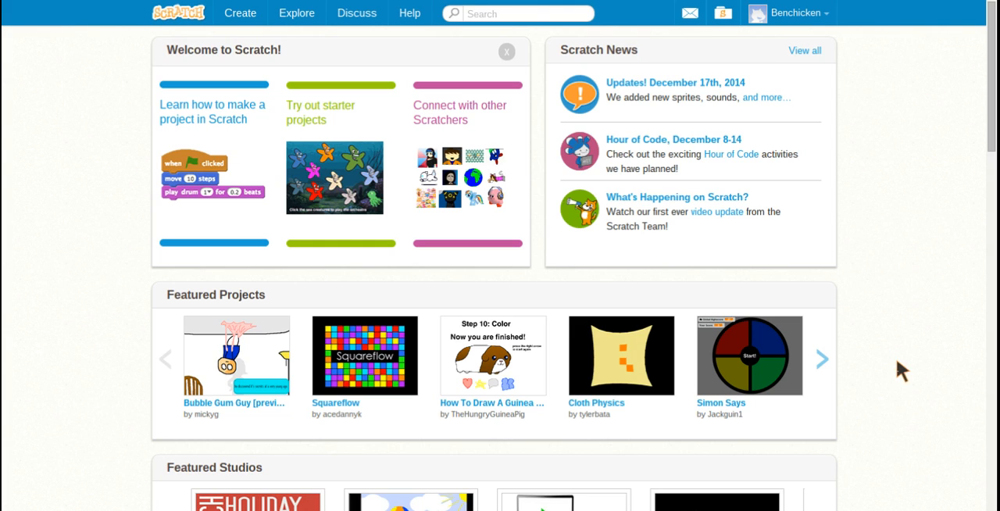
{"action": "mouse_move", "coordinate": [875, 164]}
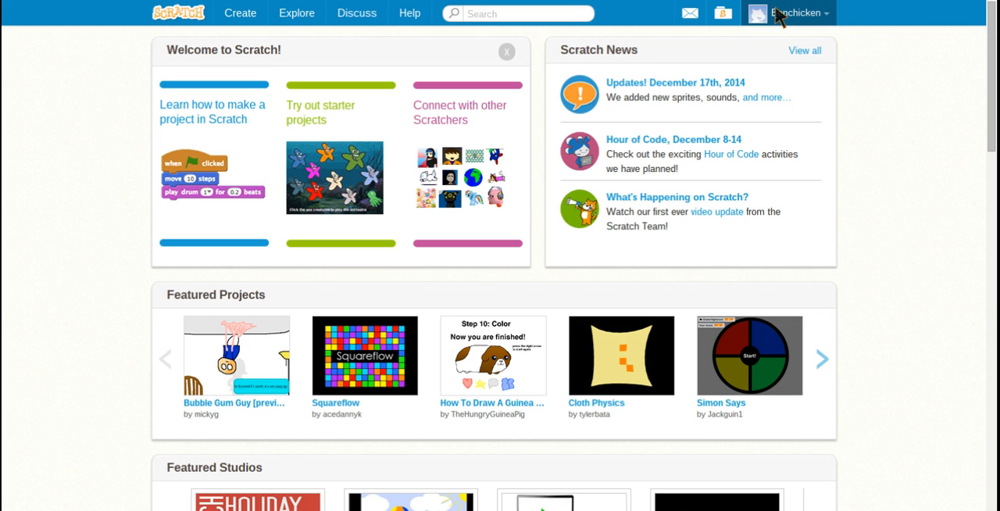
Browse the Scratch Welcoming Committee studio's welcome projects by scrolling through its Projects list.
{"action": "left_click", "coordinate": [799, 13]}
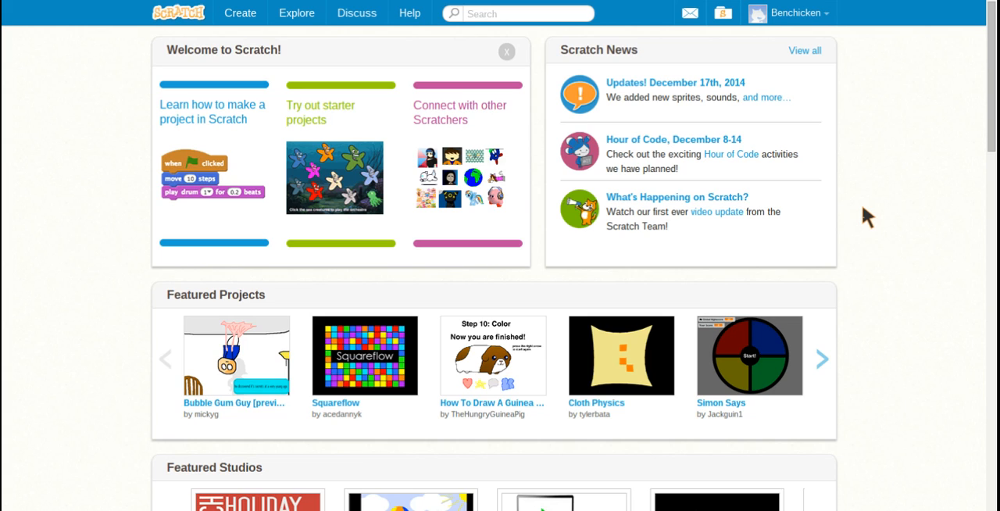
{"action": "mouse_move", "coordinate": [853, 184]}
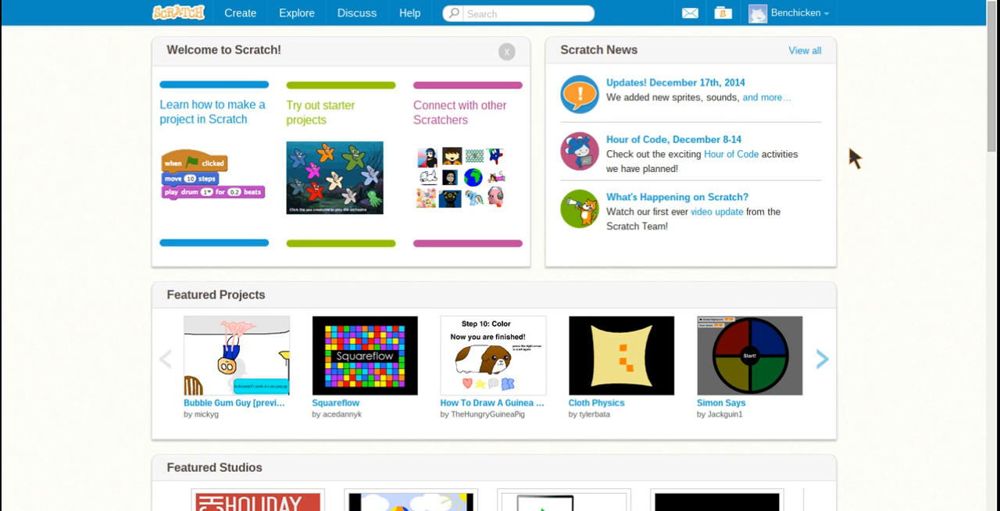
{"action": "mouse_move", "coordinate": [844, 128]}
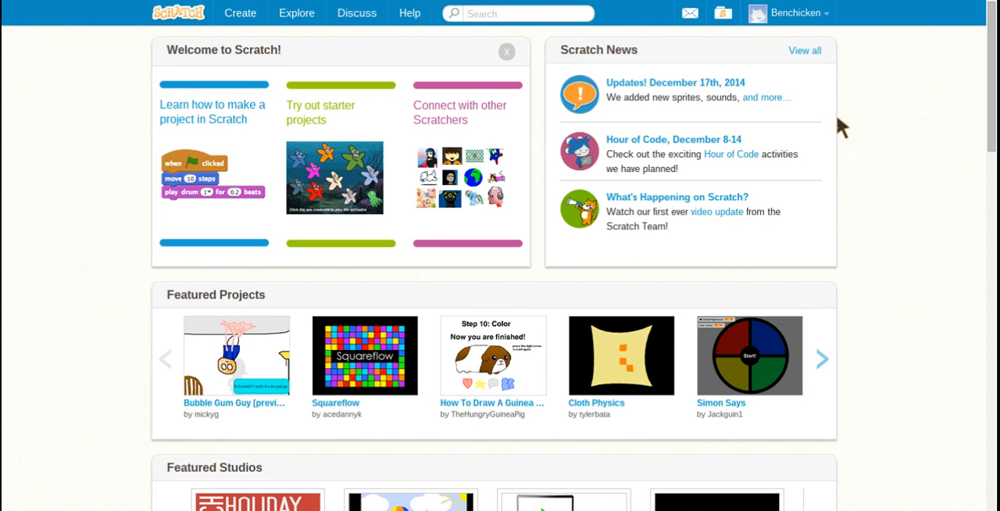
{"action": "mouse_move", "coordinate": [529, 40]}
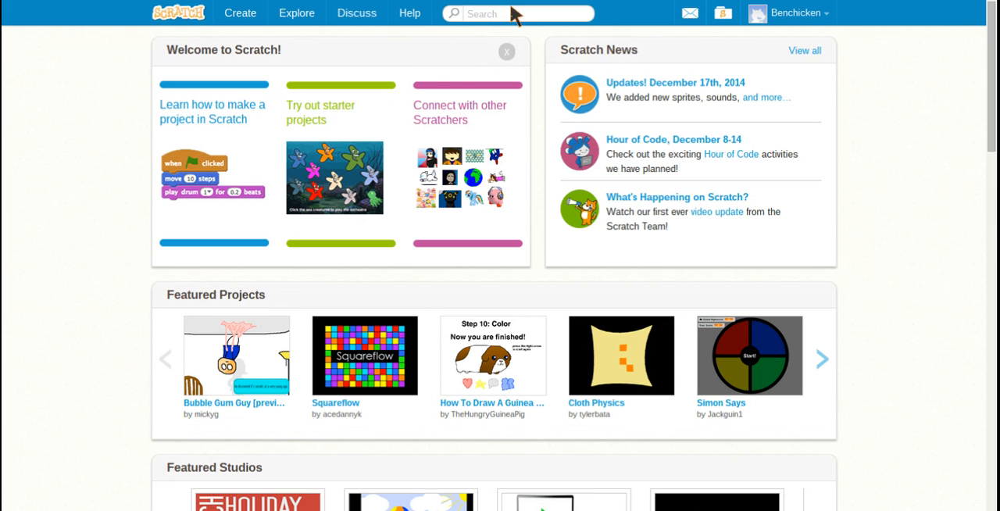
{"action": "mouse_move", "coordinate": [481, 44]}
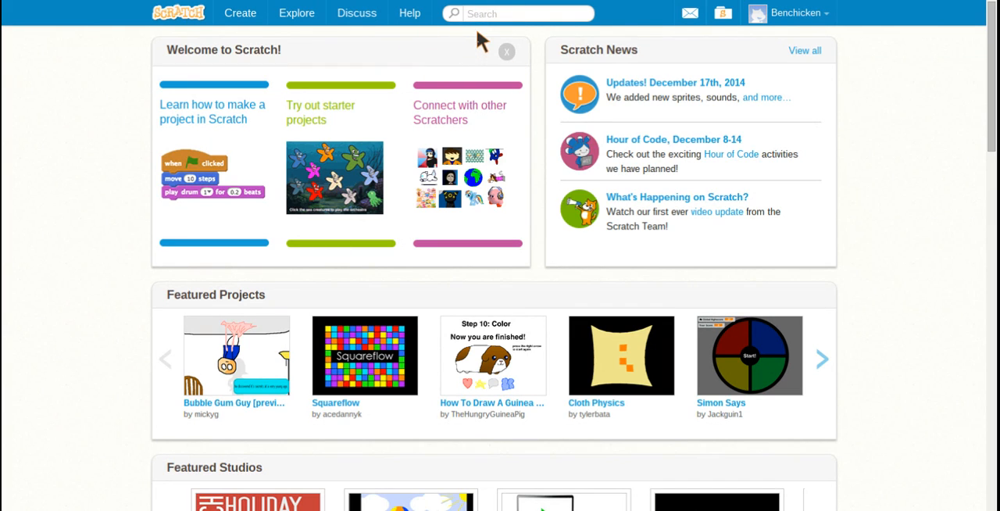
{"action": "mouse_move", "coordinate": [322, 38]}
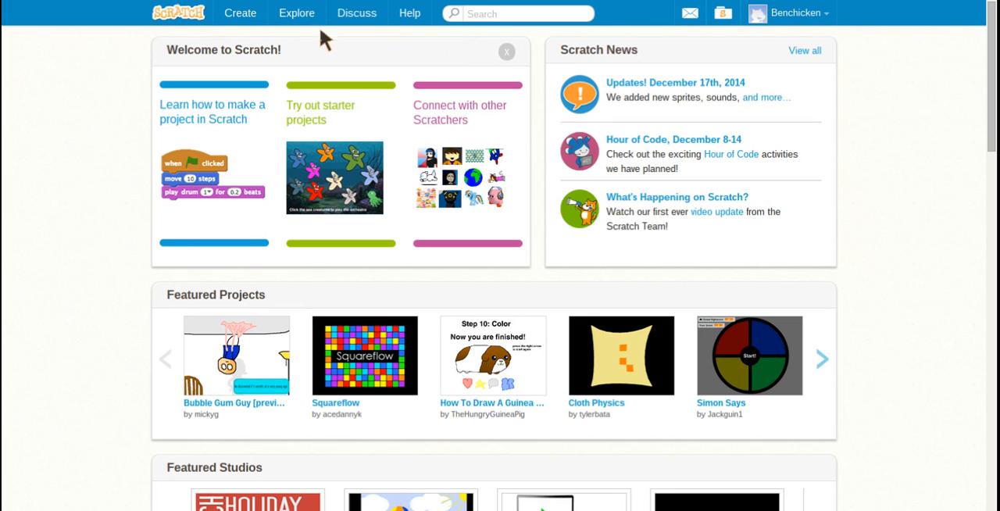
{"action": "mouse_move", "coordinate": [318, 144]}
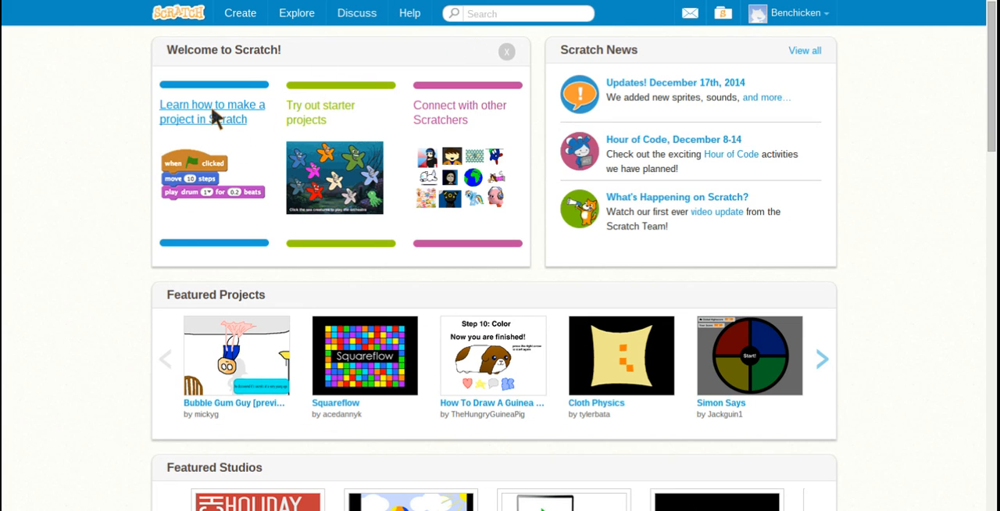
{"action": "mouse_move", "coordinate": [206, 118]}
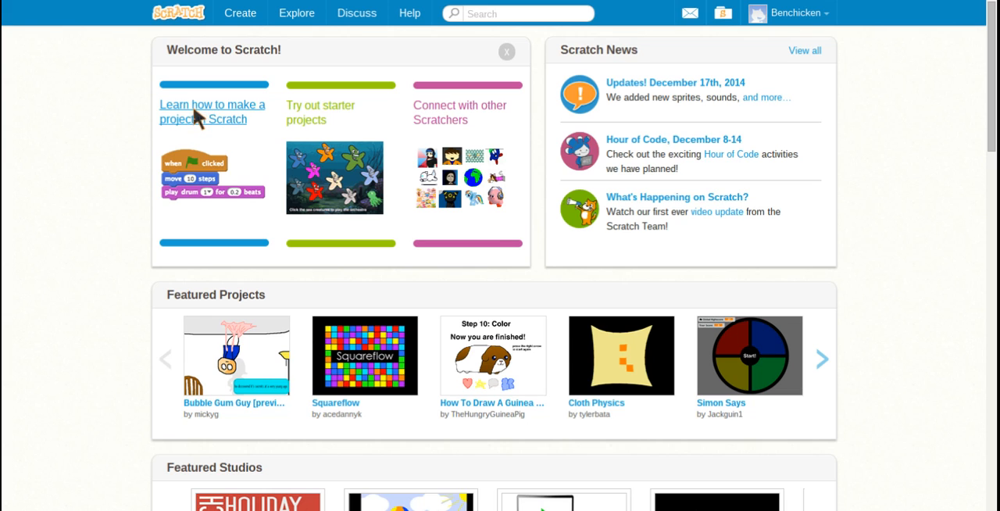
{"action": "mouse_move", "coordinate": [250, 116]}
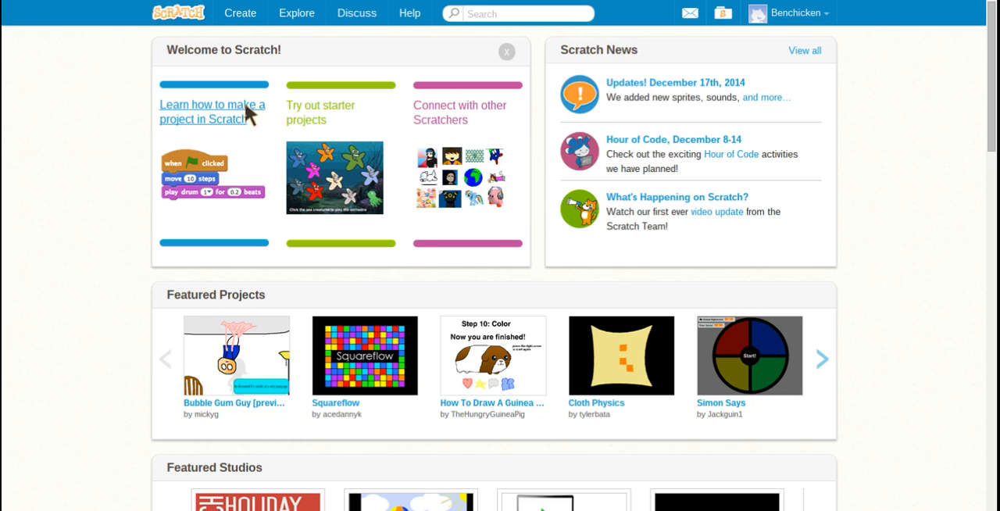
{"action": "mouse_move", "coordinate": [478, 117]}
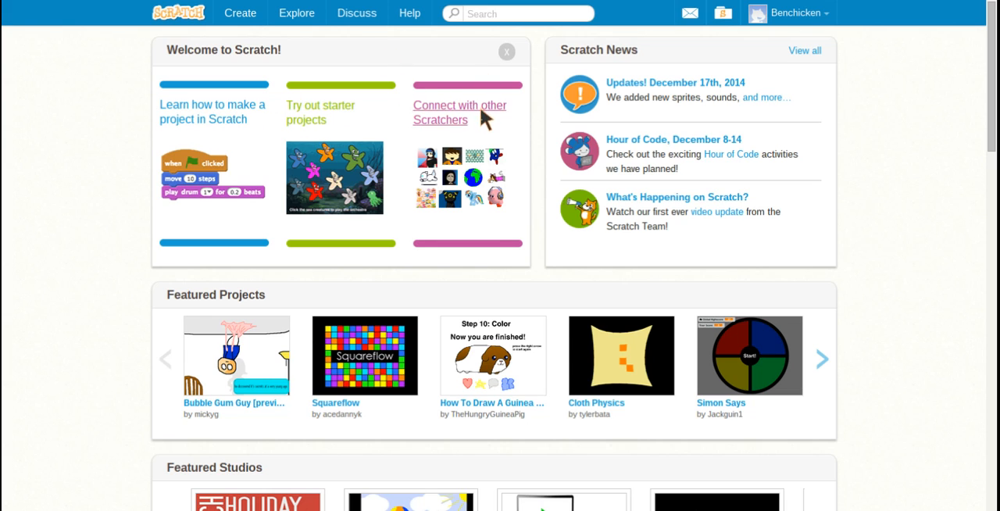
{"action": "mouse_move", "coordinate": [534, 92]}
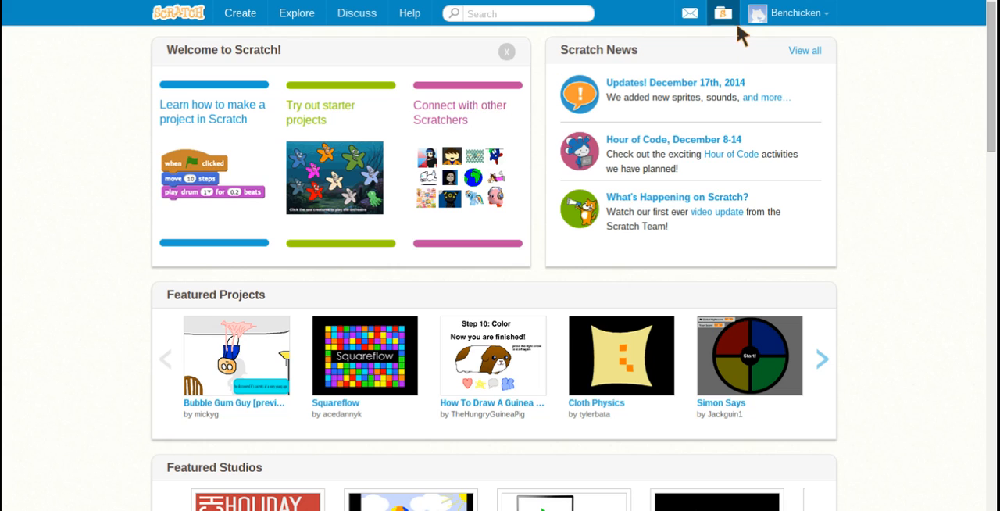
{"action": "mouse_move", "coordinate": [737, 31]}
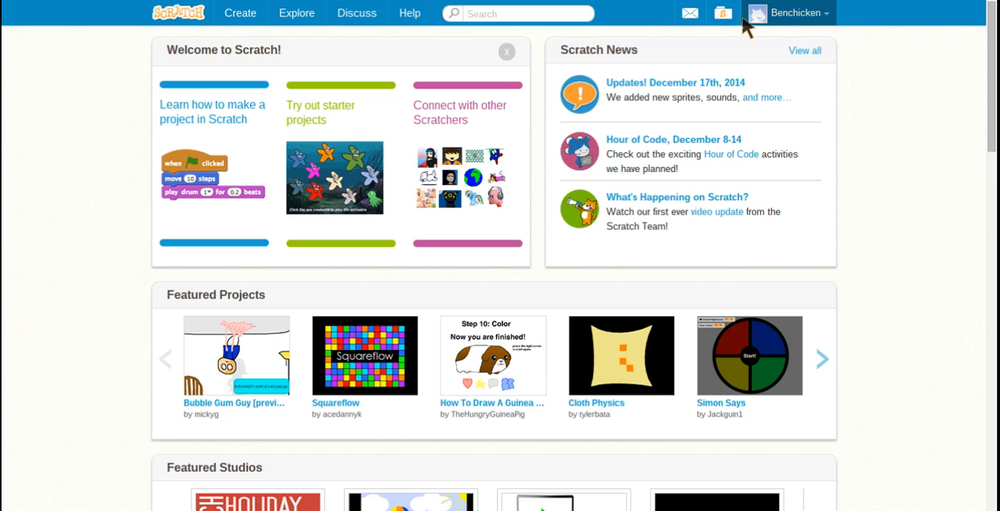
{"action": "mouse_move", "coordinate": [477, 122]}
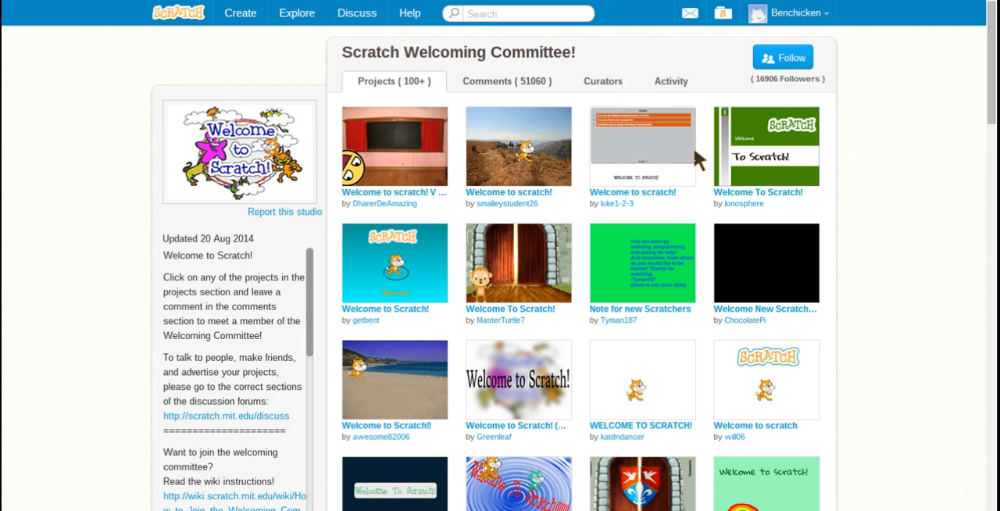
{"action": "scroll", "scroll_direction": "down", "scroll_amount": 3}
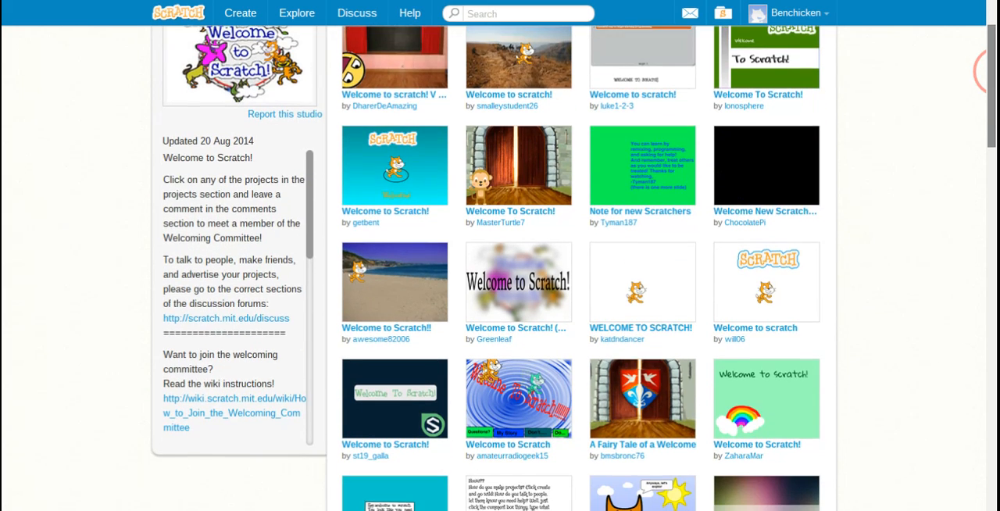
{"action": "scroll", "scroll_direction": "down", "scroll_amount": 3}
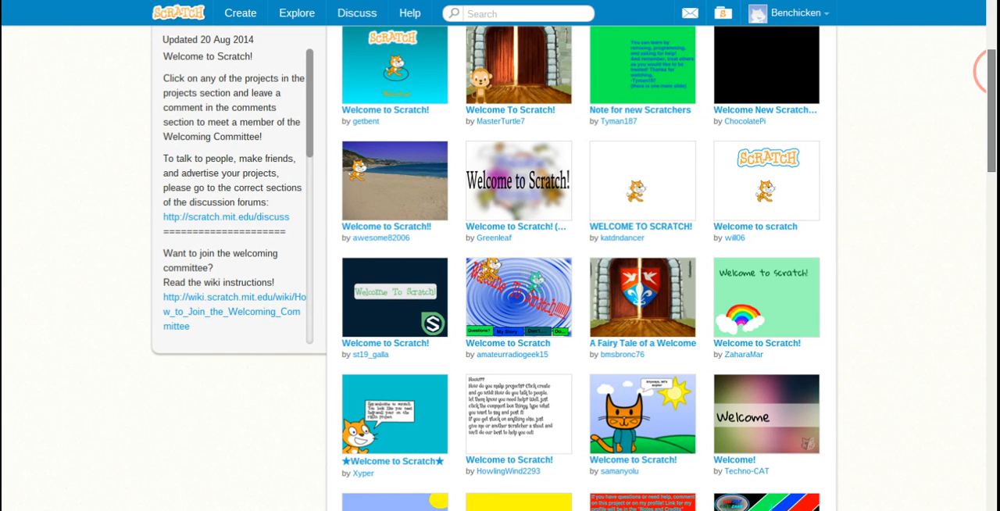
{"action": "scroll", "scroll_direction": "down", "scroll_amount": 3}
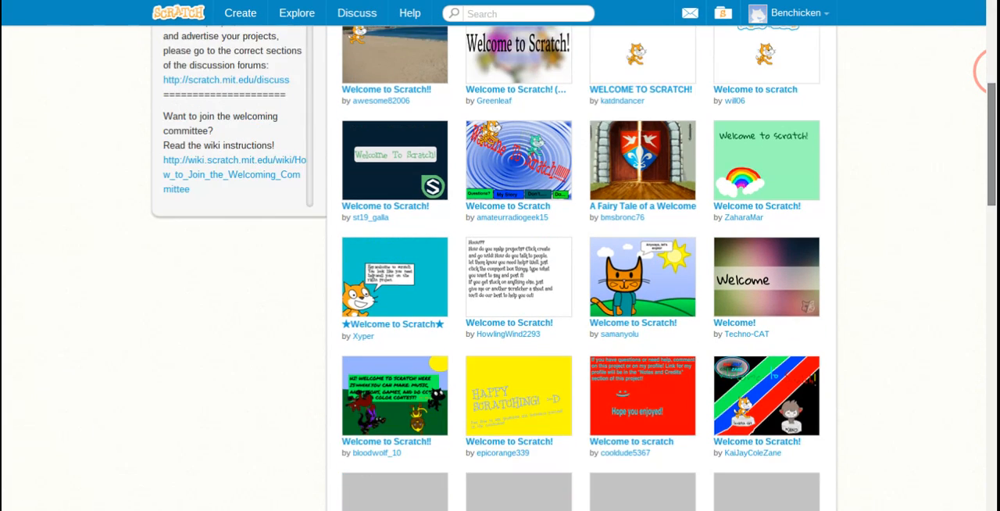
{"action": "scroll", "scroll_direction": "up", "scroll_amount": 3}
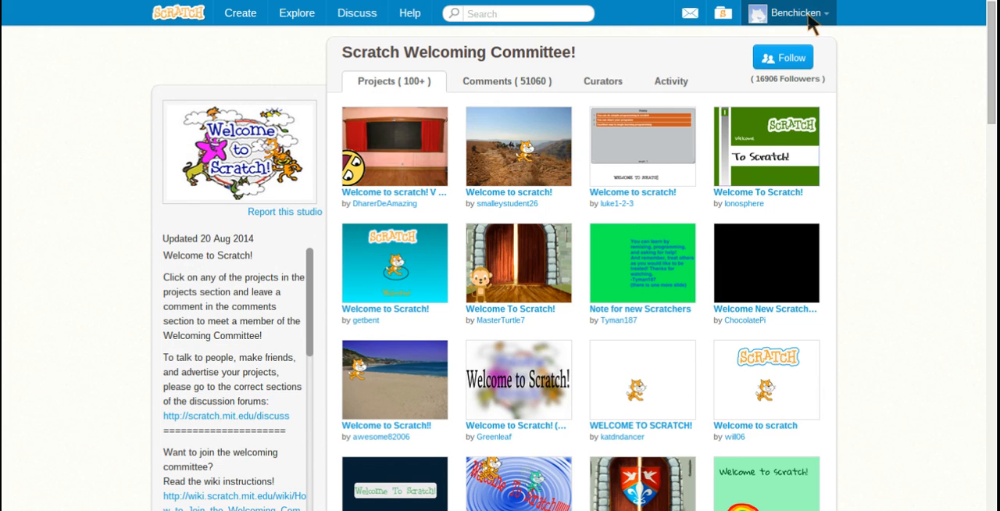
{"action": "mouse_move", "coordinate": [747, 19]}
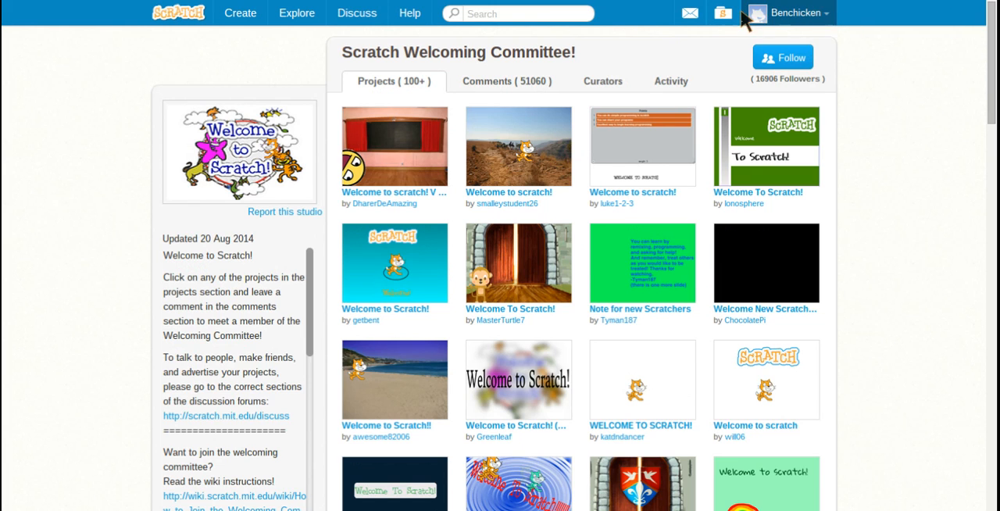
{"action": "mouse_move", "coordinate": [776, 50]}
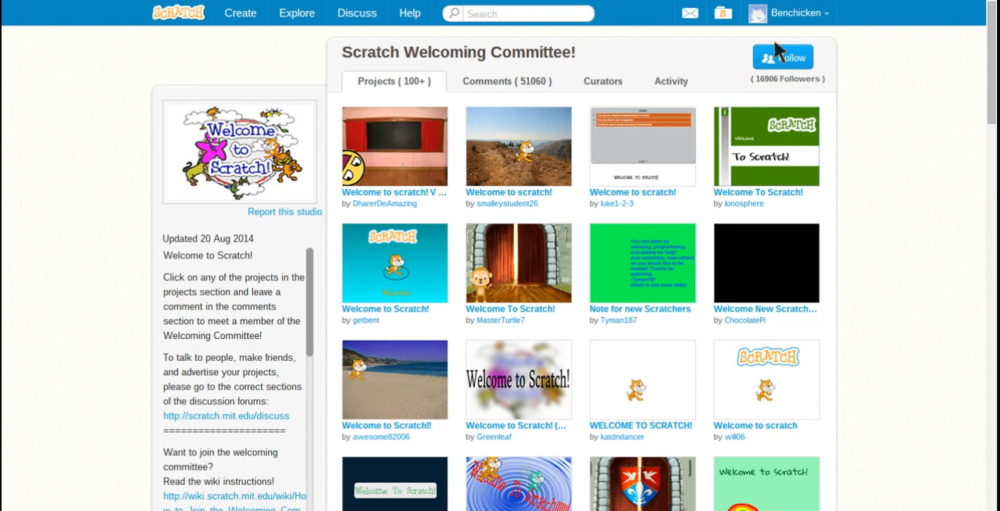
Go to the account's profile page from the username menu.
{"action": "left_click", "coordinate": [791, 12]}
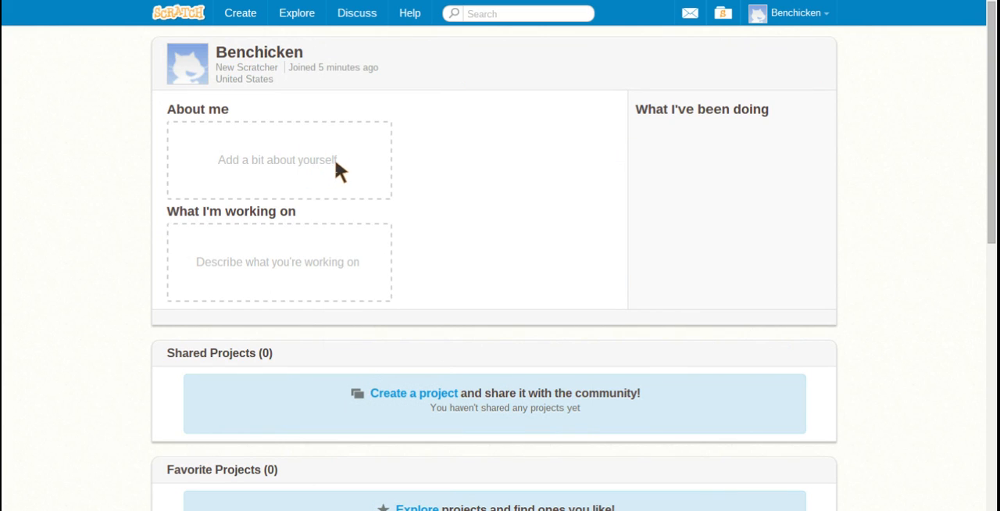
{"action": "left_click", "coordinate": [278, 159]}
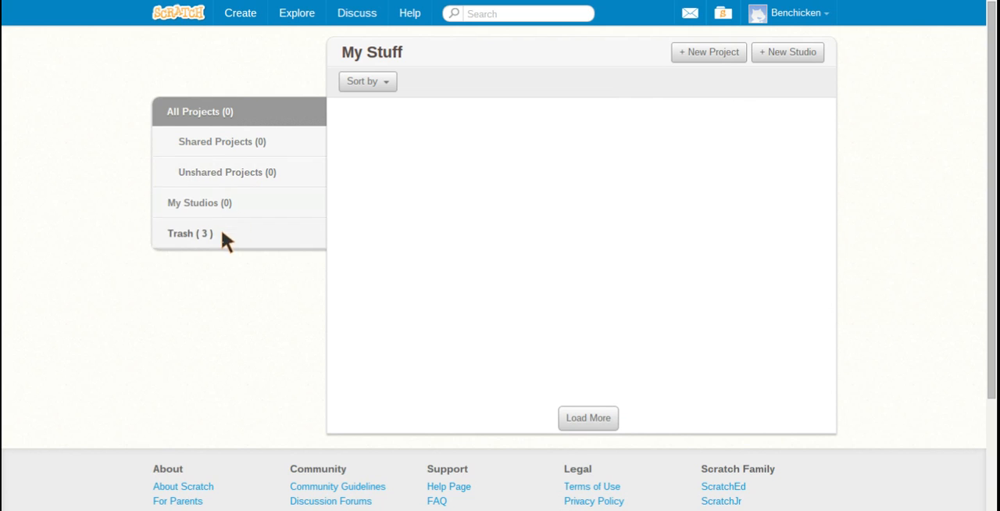
Empty the My Stuff trash of its three untitled projects and return to All Projects.
{"action": "left_click", "coordinate": [189, 232]}
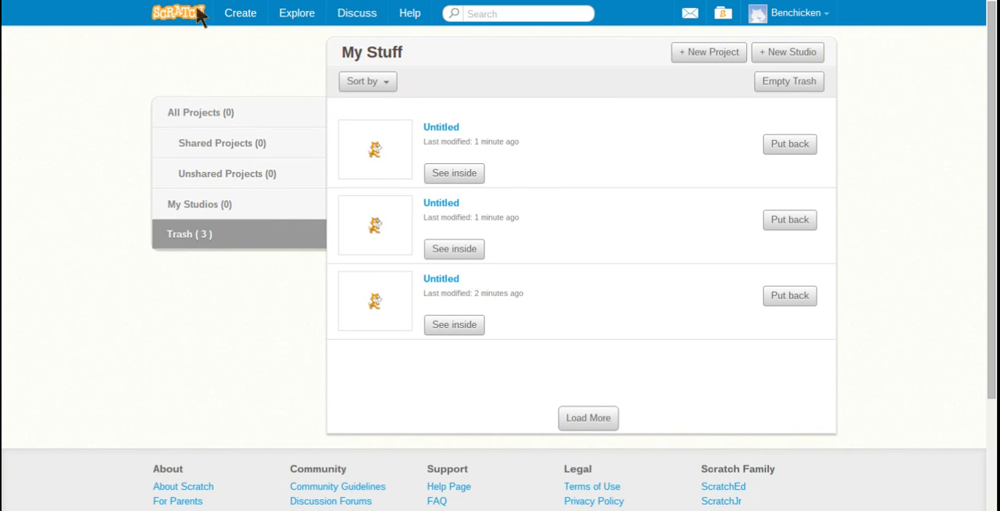
{"action": "mouse_move", "coordinate": [781, 93]}
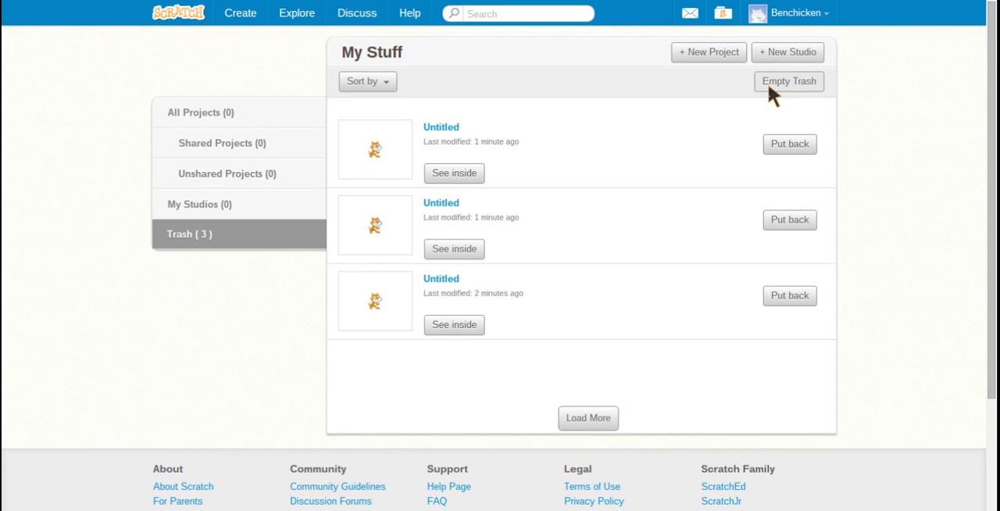
{"action": "left_click", "coordinate": [787, 81]}
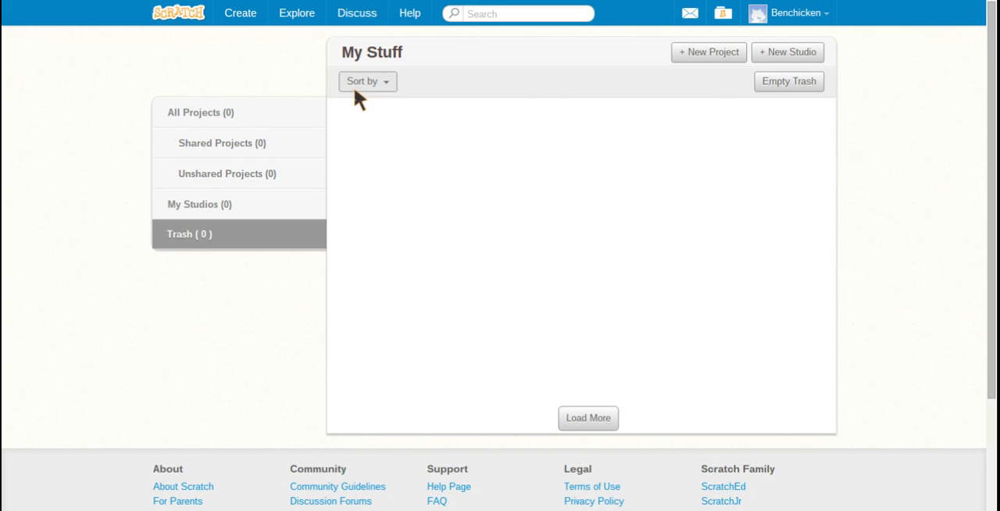
{"action": "left_click", "coordinate": [200, 113]}
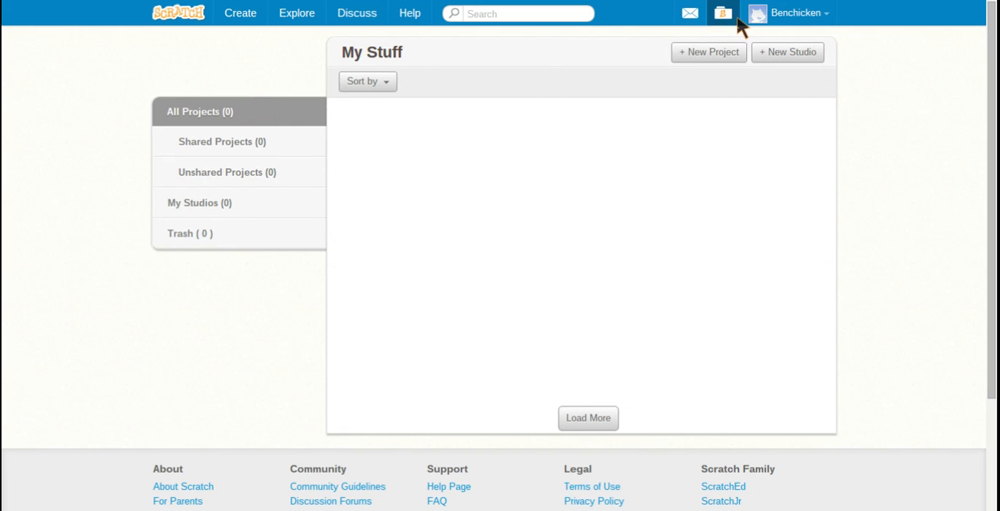
{"action": "left_click", "coordinate": [790, 12]}
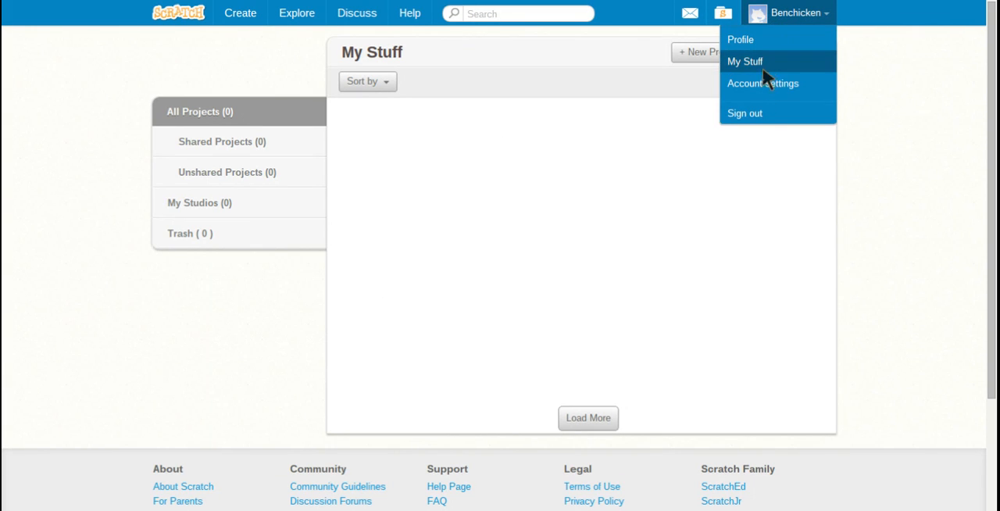
View the profile page with its blank About me section and zero shared projects.
{"action": "left_click", "coordinate": [741, 39]}
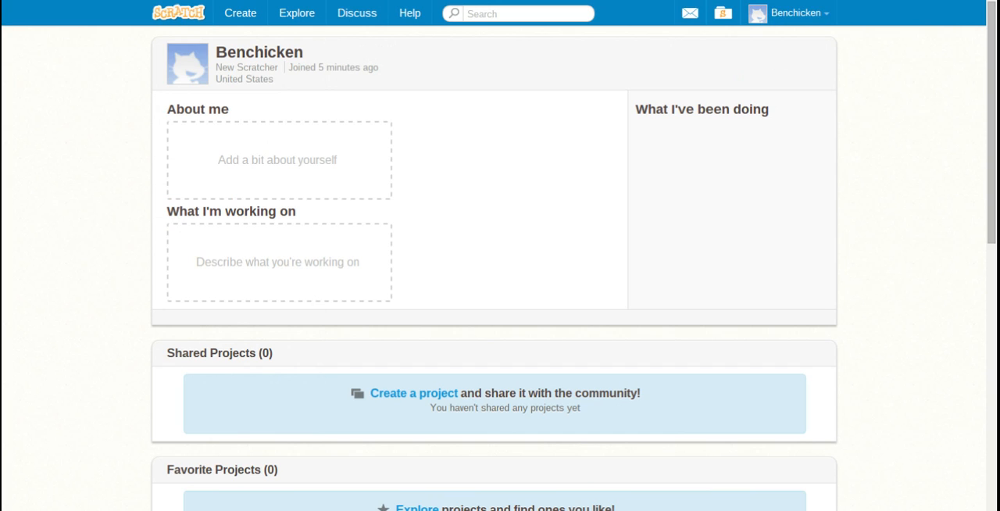
{"action": "mouse_move", "coordinate": [905, 178]}
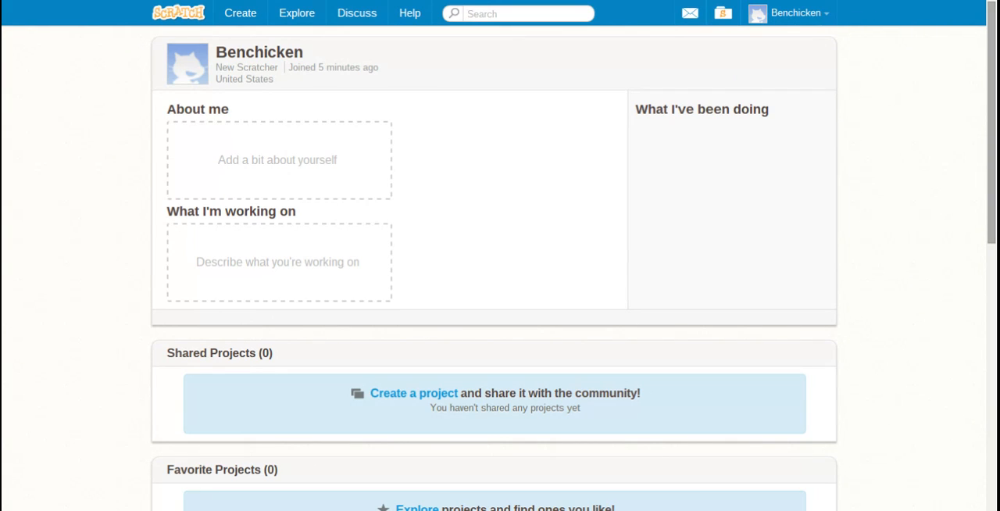
{"action": "mouse_move", "coordinate": [297, 106]}
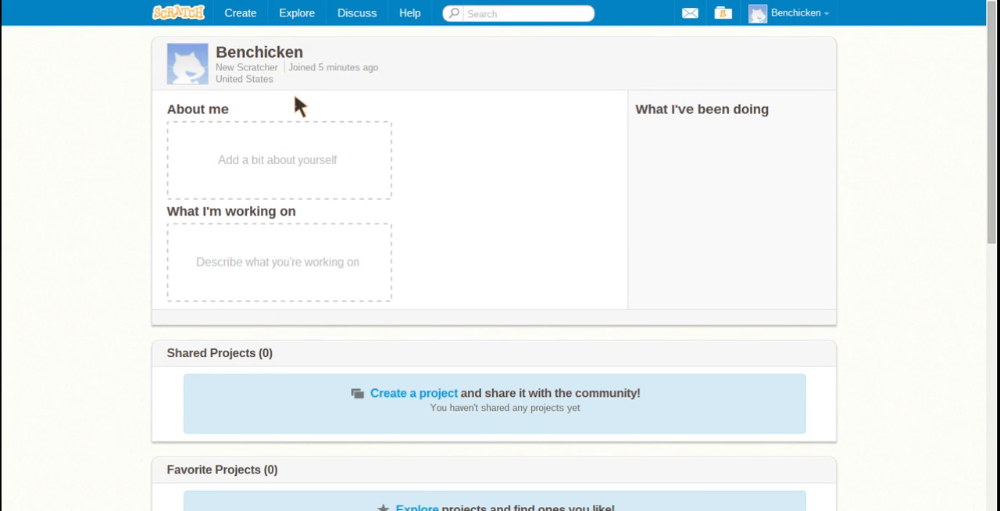
{"action": "mouse_move", "coordinate": [188, 63]}
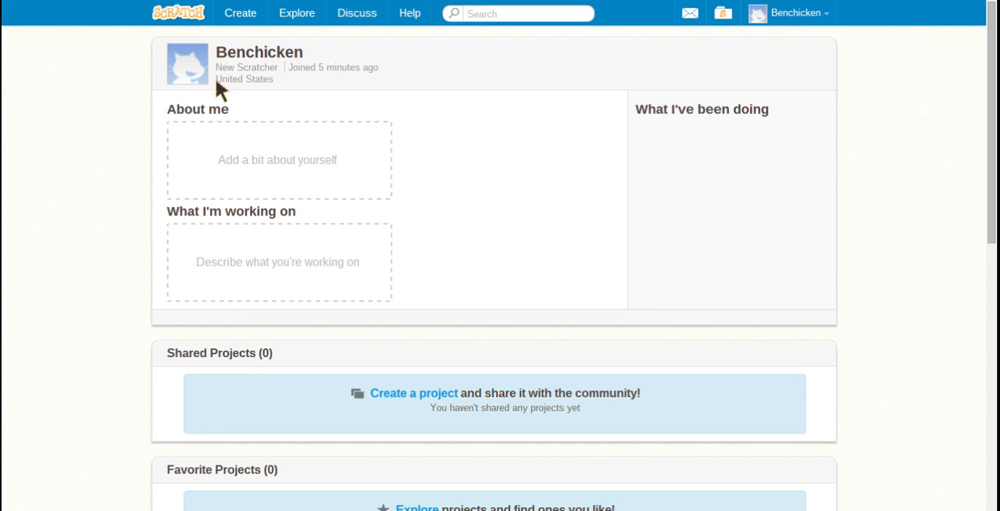
{"action": "mouse_move", "coordinate": [200, 70]}
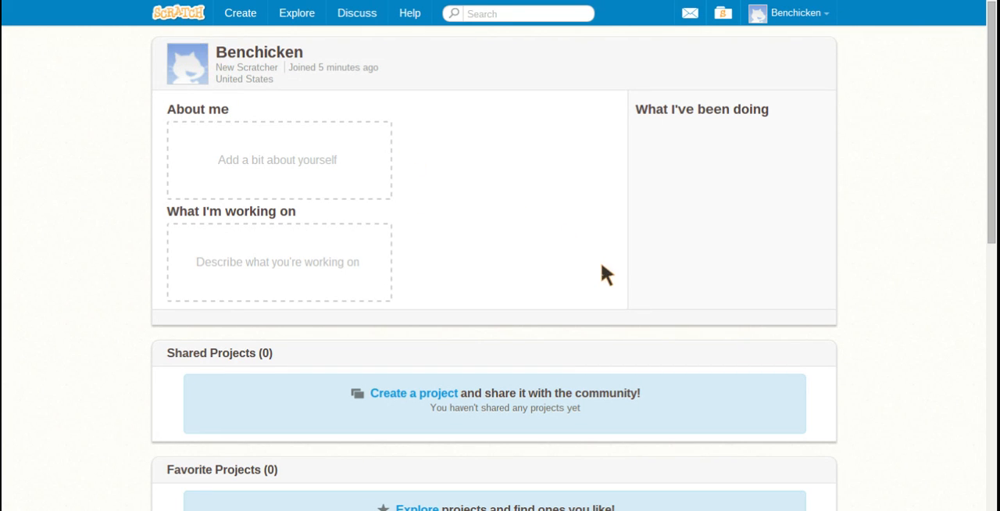
{"action": "mouse_move", "coordinate": [547, 272]}
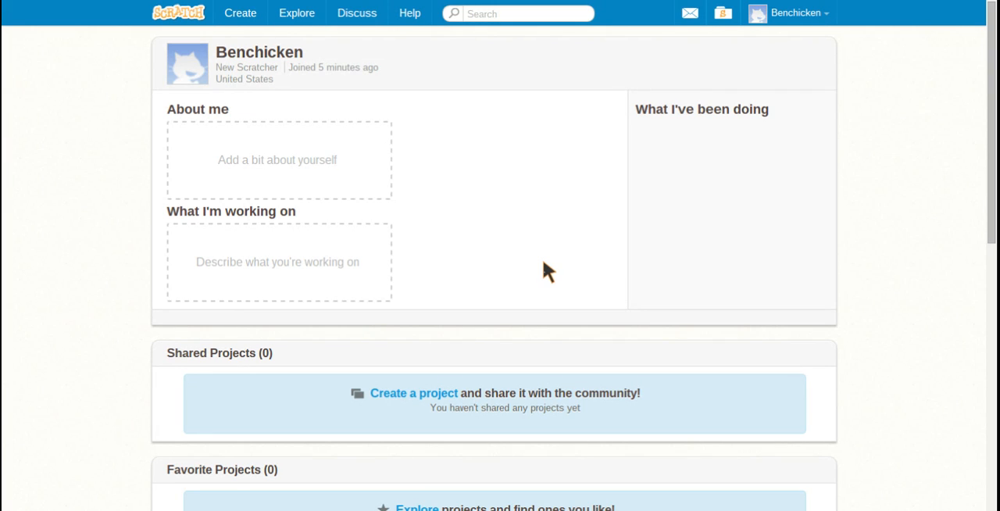
{"action": "mouse_move", "coordinate": [477, 244]}
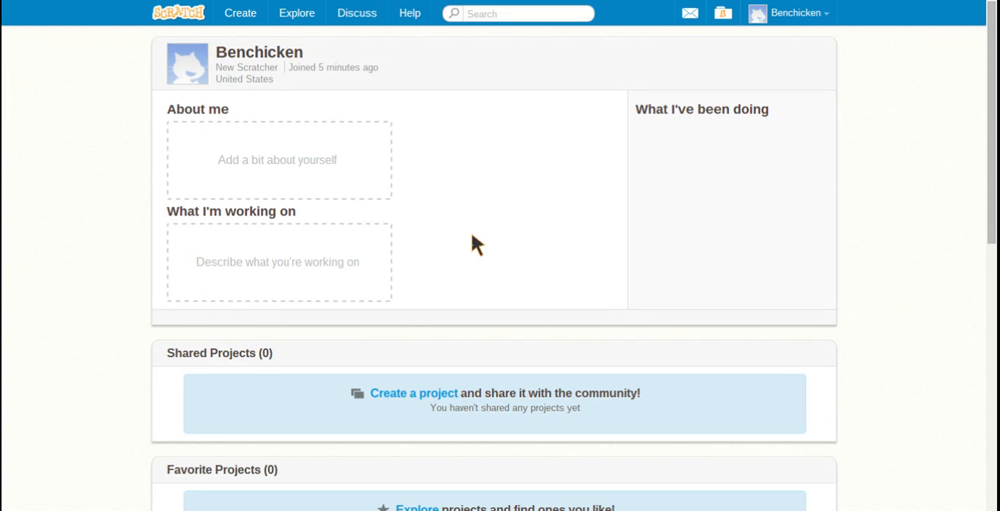
{"action": "mouse_move", "coordinate": [362, 78]}
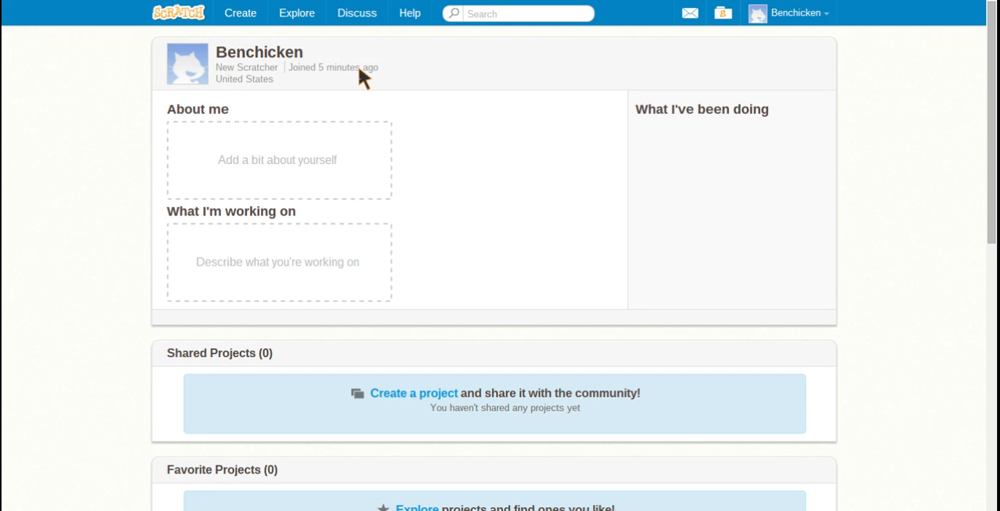
{"action": "mouse_move", "coordinate": [796, 12]}
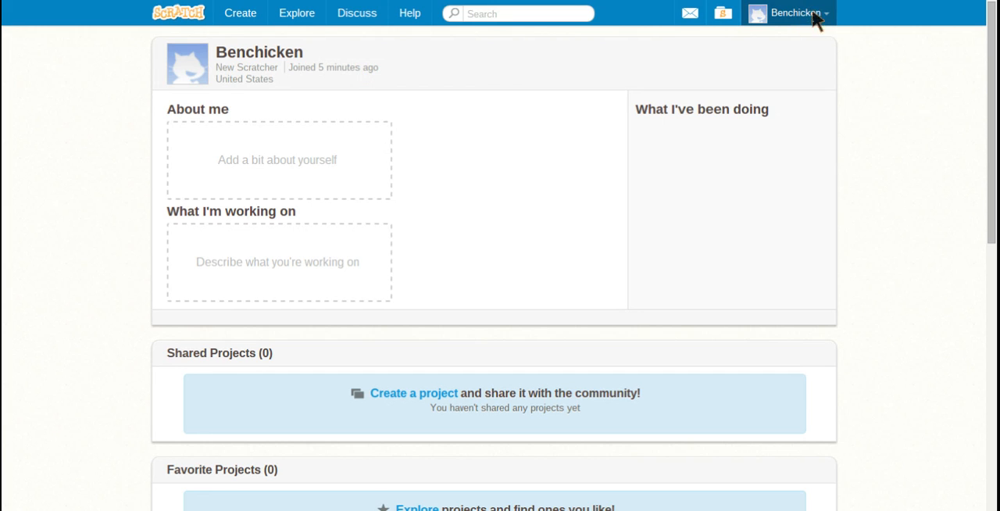
{"action": "left_click", "coordinate": [795, 13]}
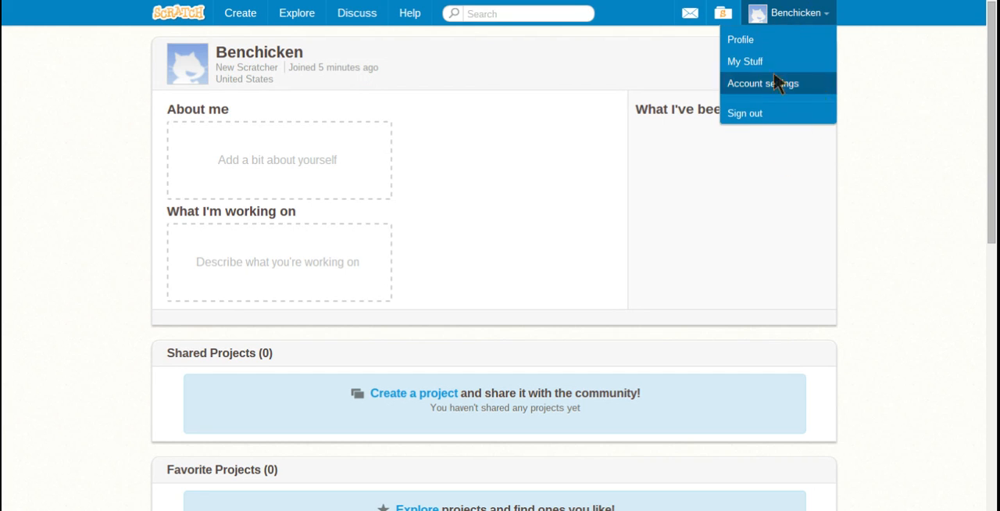